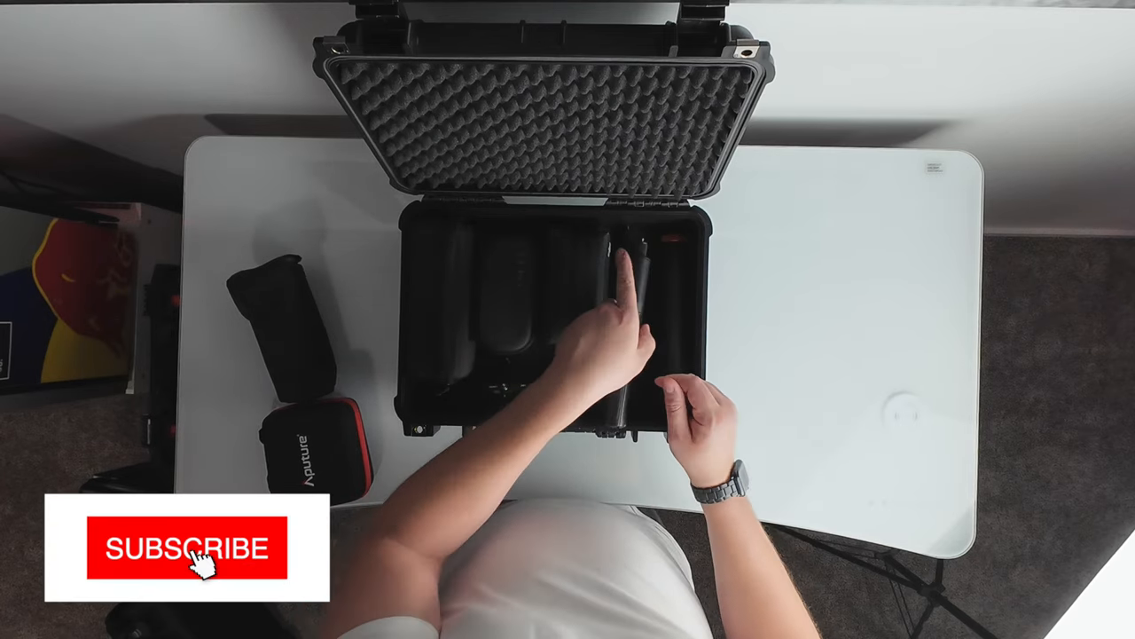
pyautogui.click(181, 546)
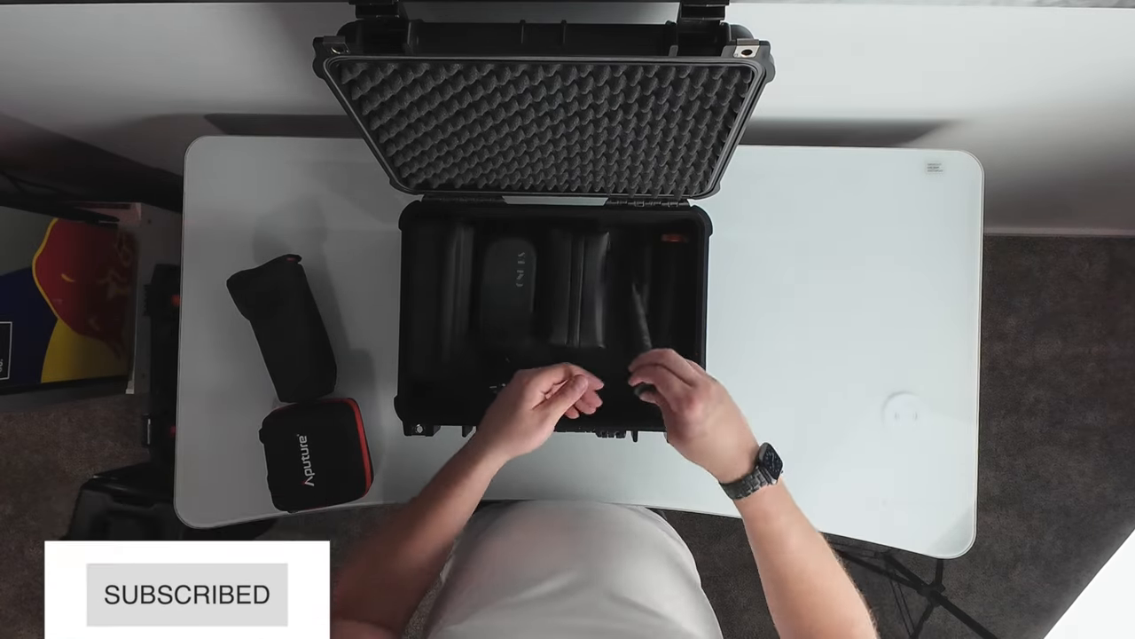